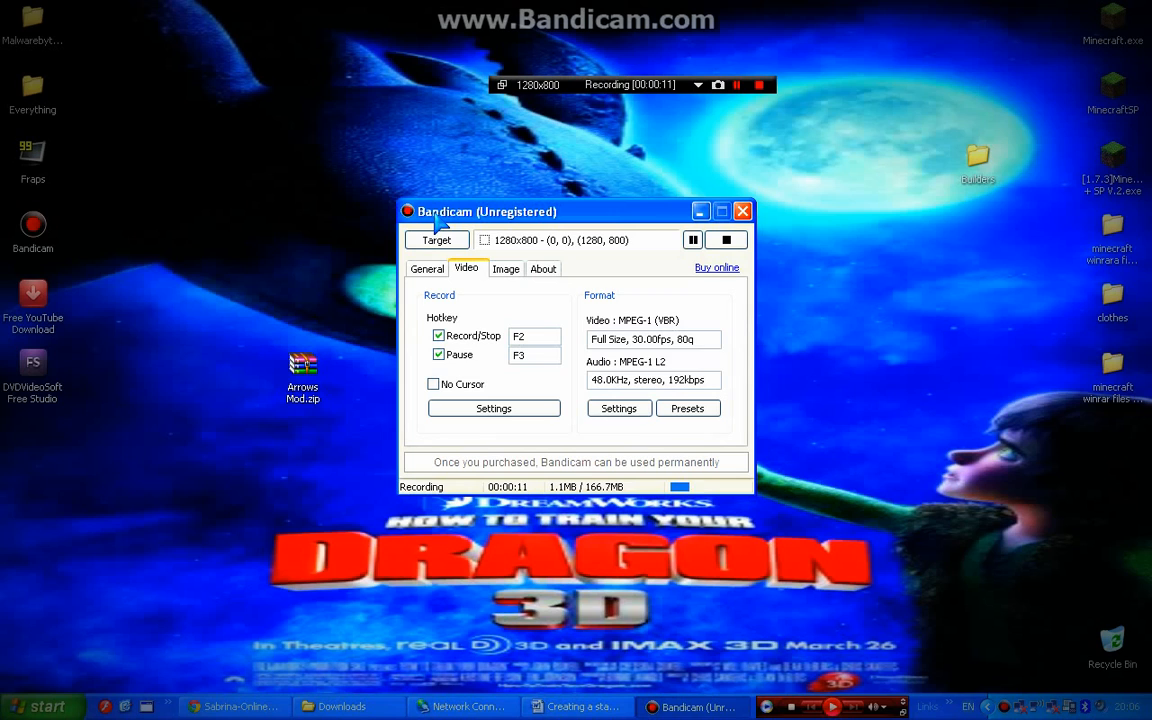
pyautogui.moveTo(478, 230)
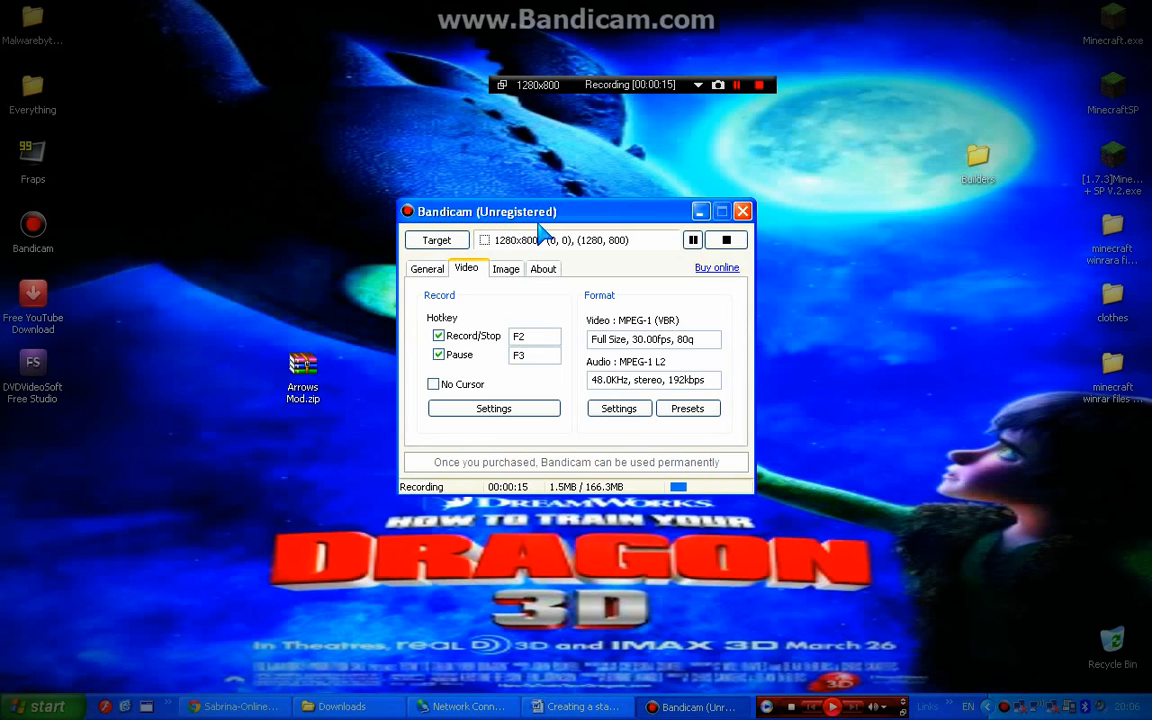
pyautogui.moveTo(576, 224)
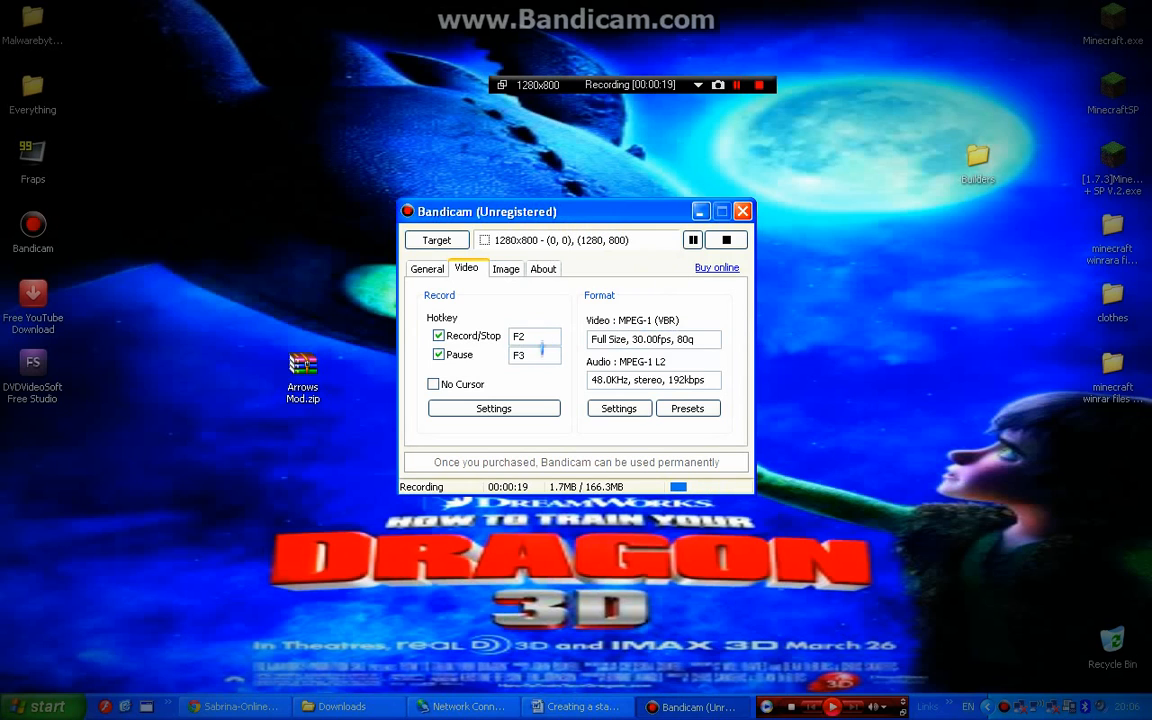
# Review the General, Video and Image settings, then show the version and unregistered license details
pyautogui.click(428, 268)
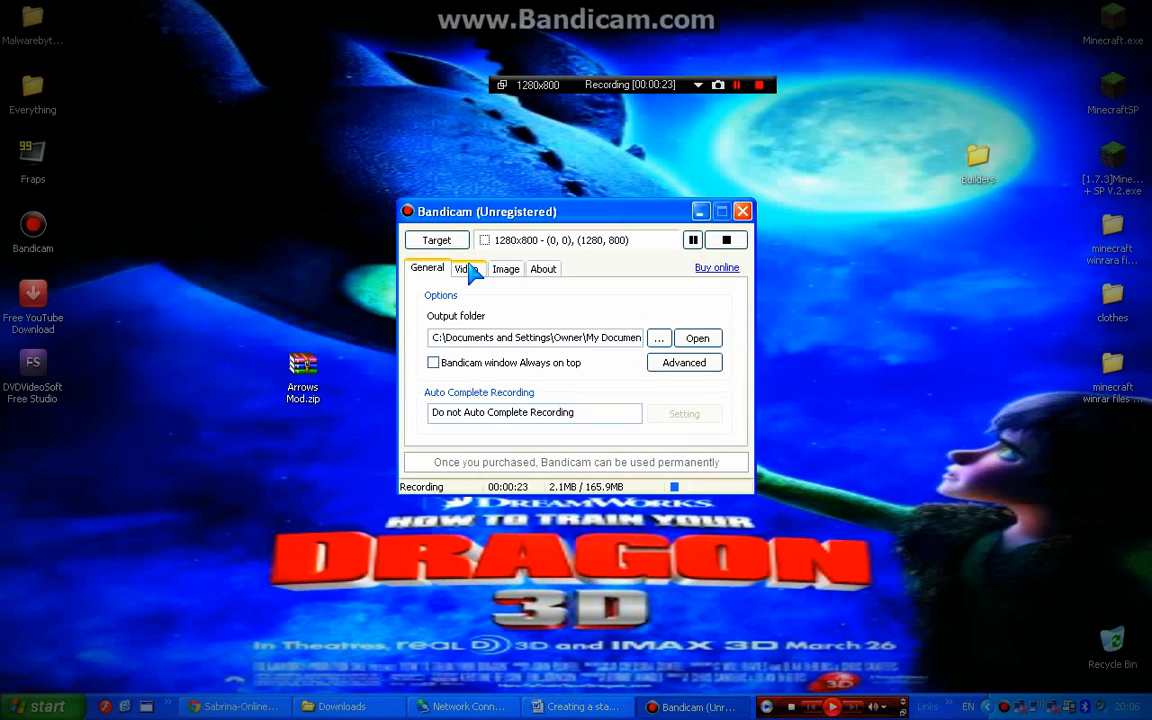
pyautogui.click(466, 268)
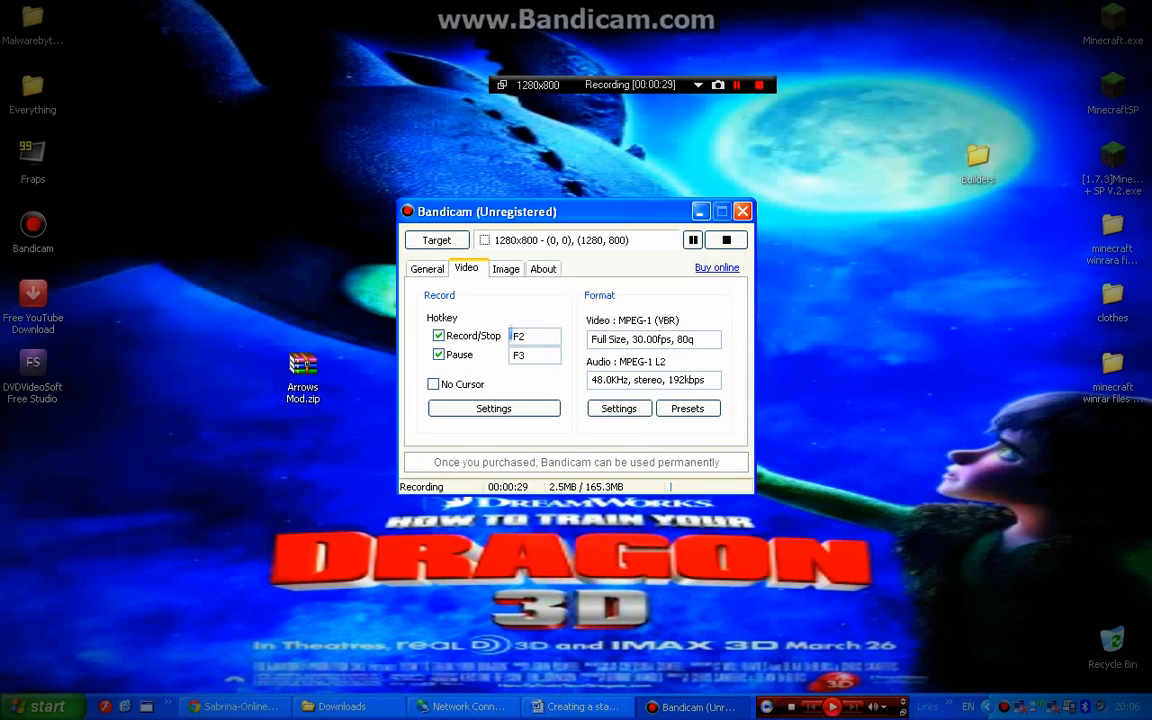
pyautogui.click(504, 268)
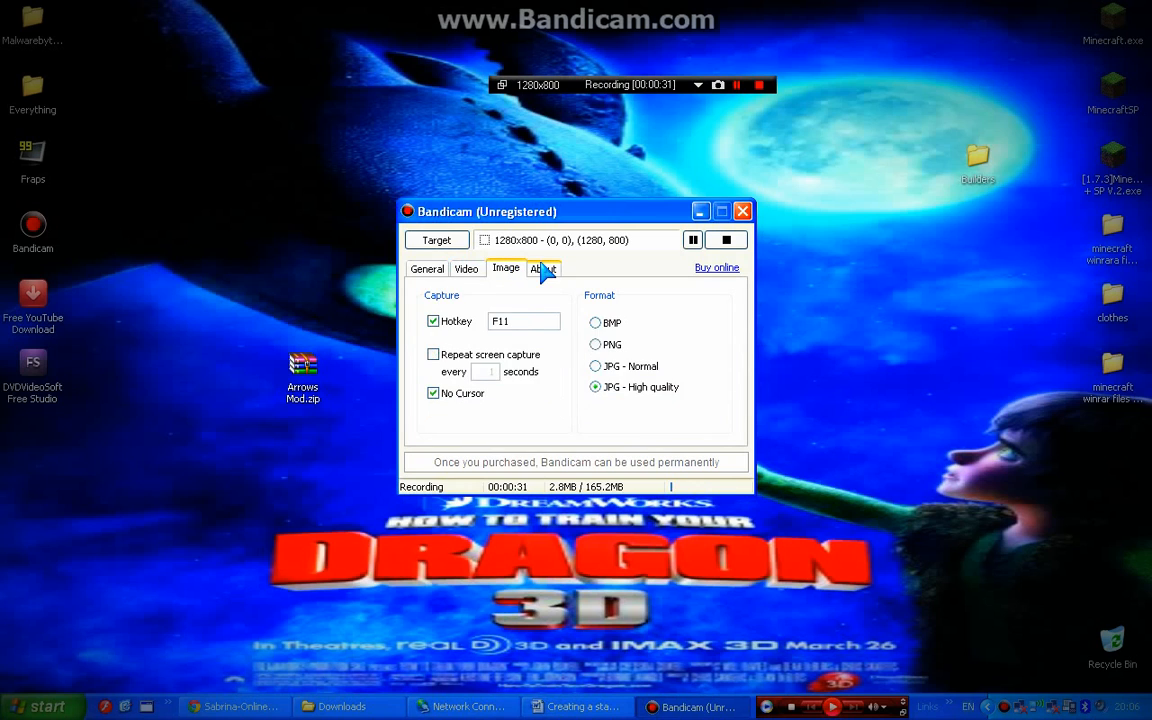
pyautogui.click(542, 268)
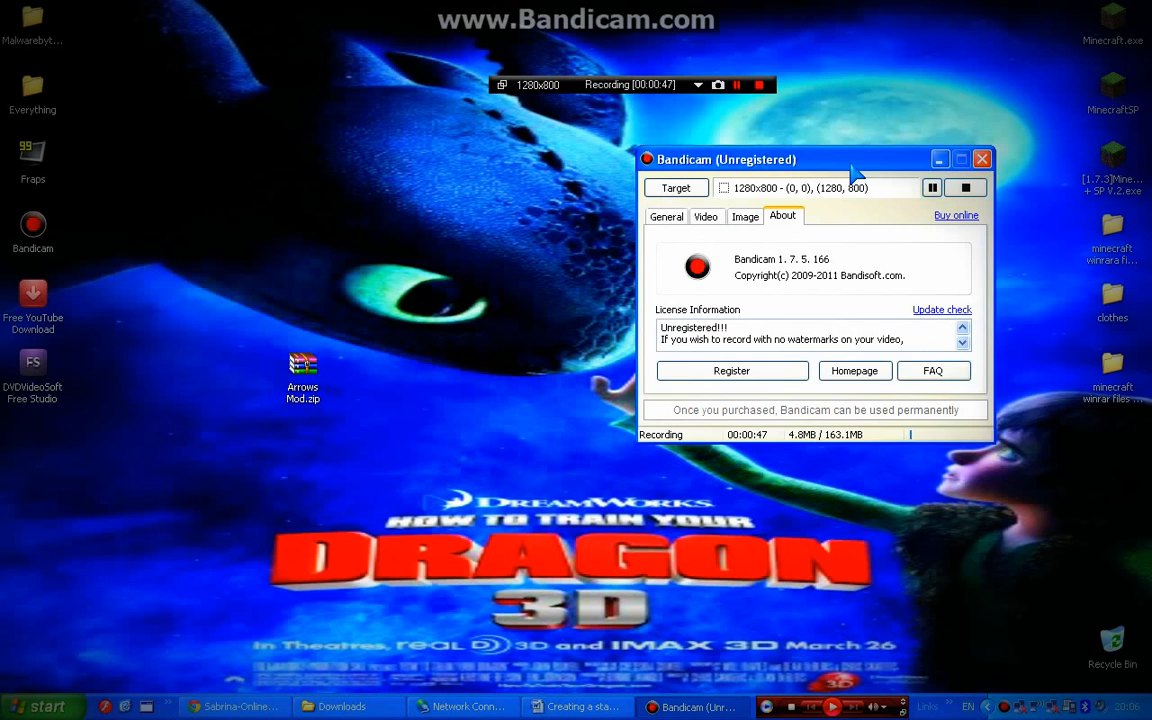
pyautogui.moveTo(560, 344)
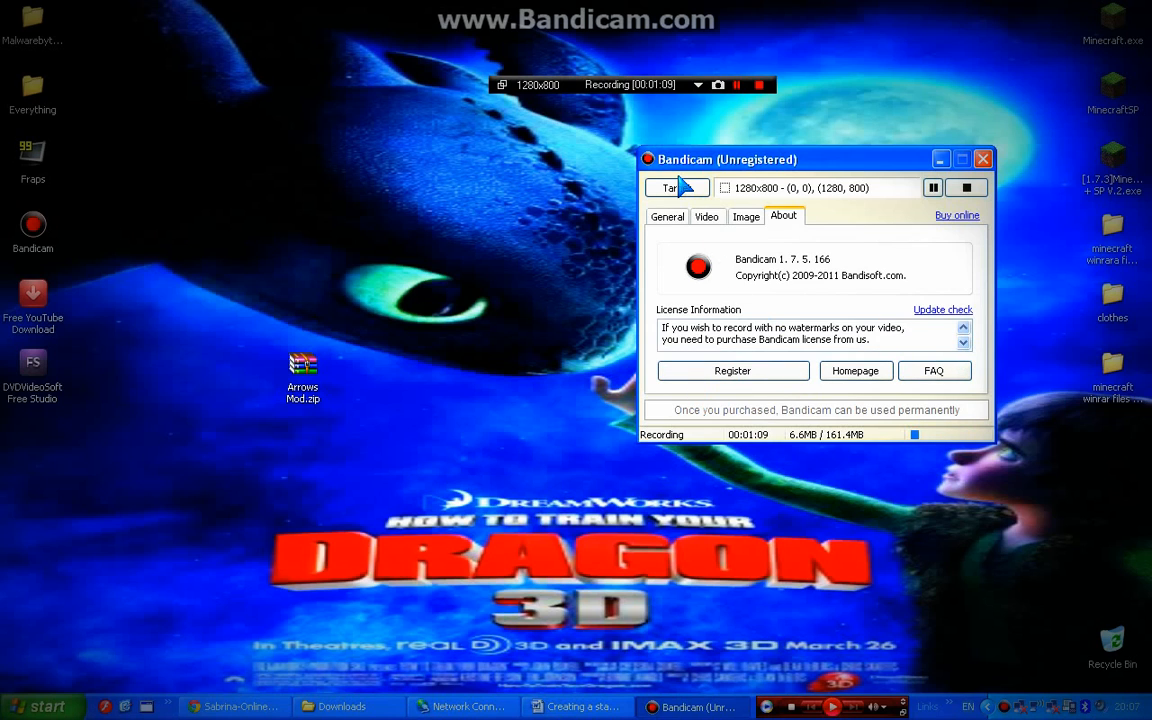
# Return to the general options showing the output folder and auto-complete recording settings
pyautogui.click(668, 216)
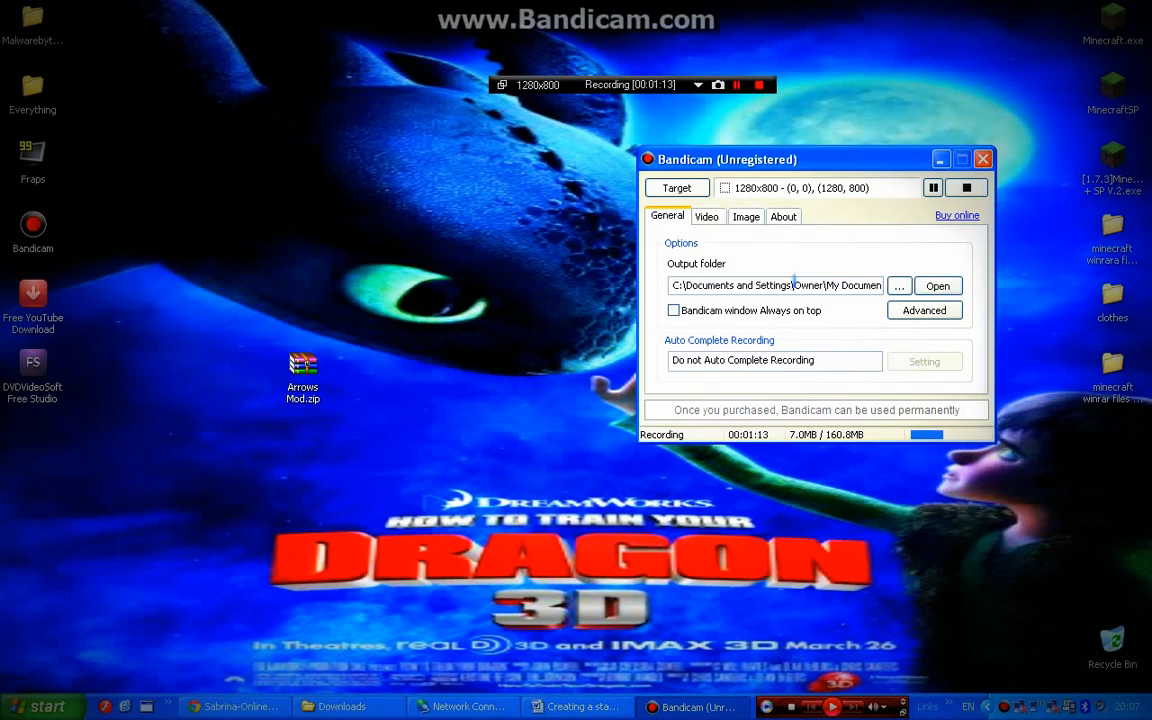
pyautogui.moveTo(824, 340)
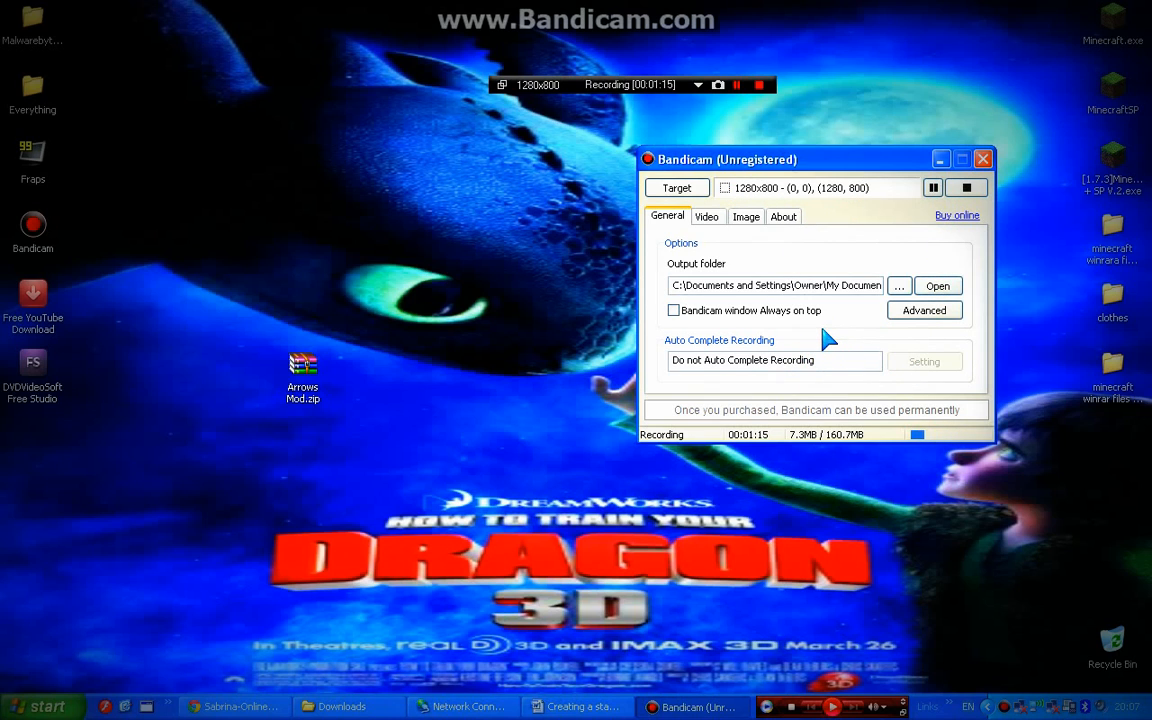
pyautogui.moveTo(808, 278)
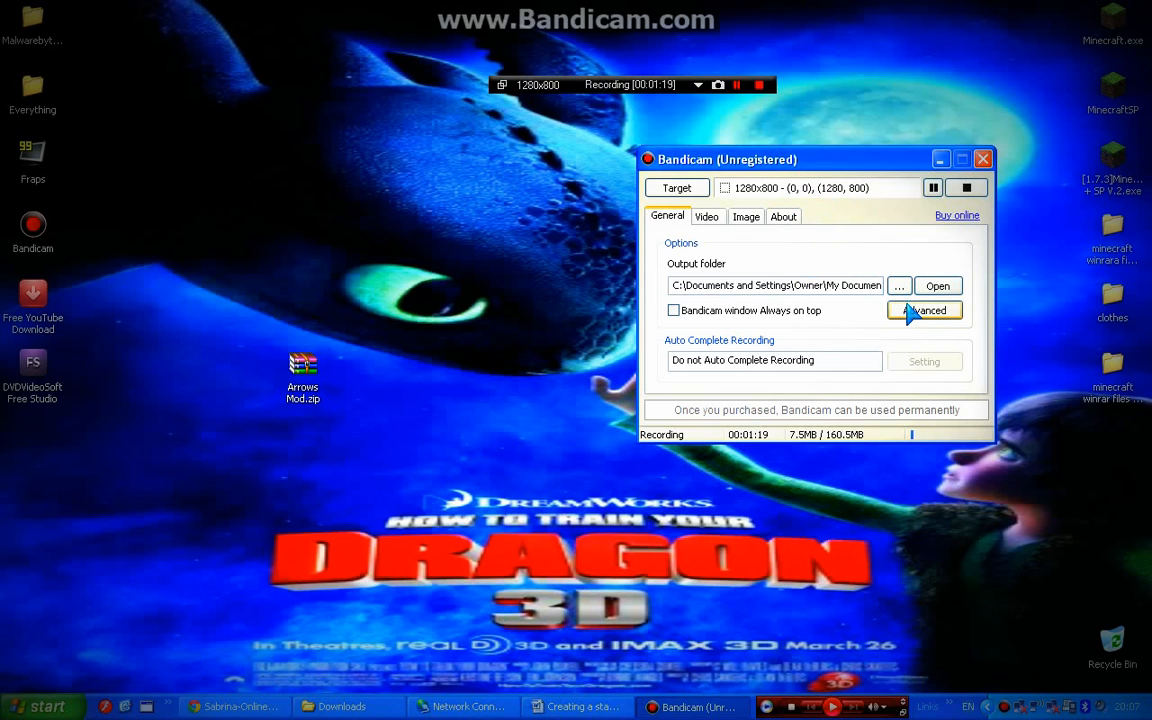
pyautogui.moveTo(818, 262)
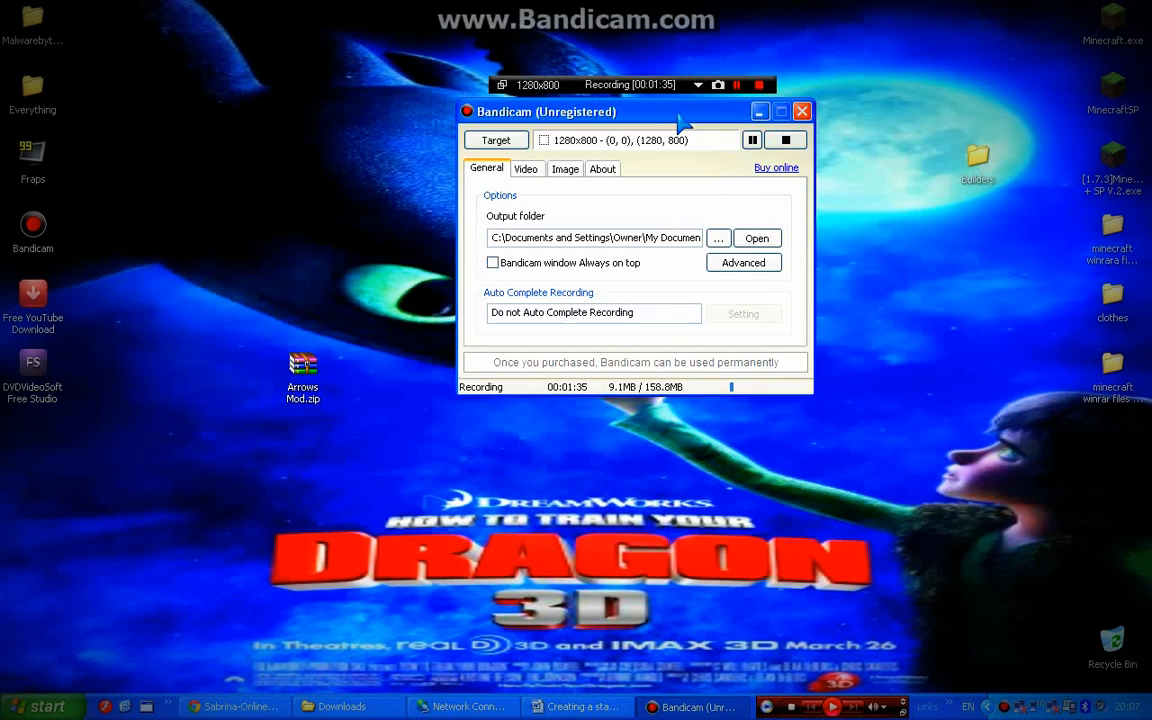
pyautogui.moveTo(540, 112); pyautogui.dragTo(804, 248)
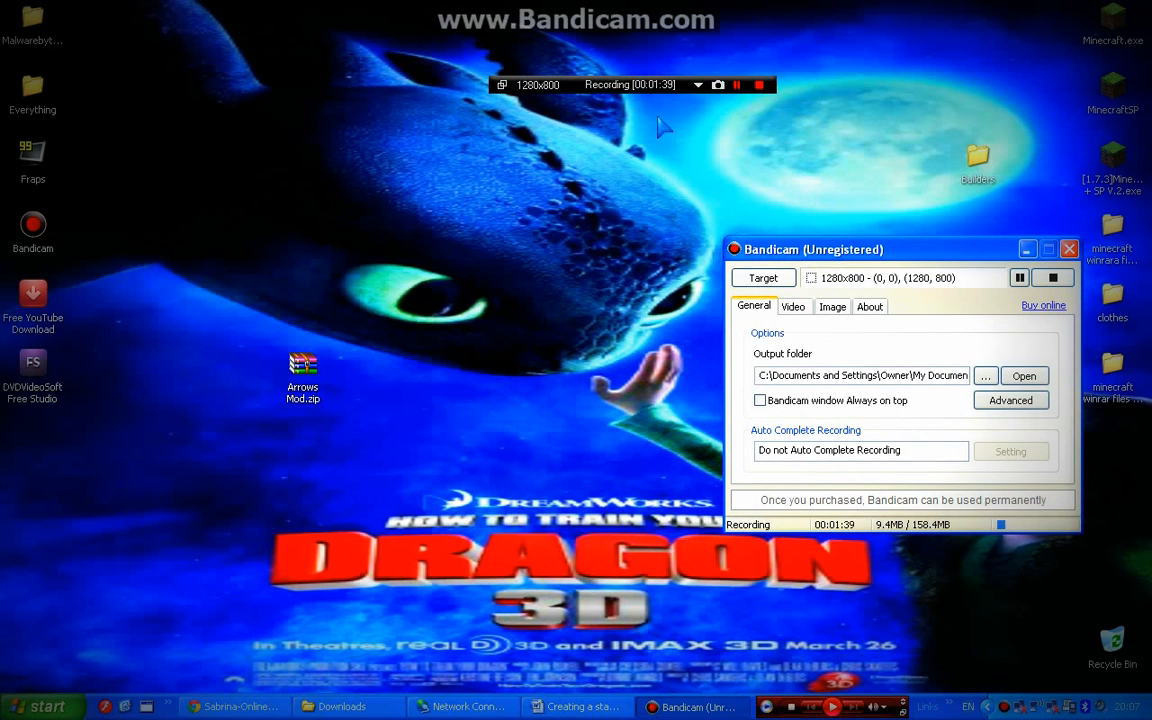
pyautogui.moveTo(692, 88)
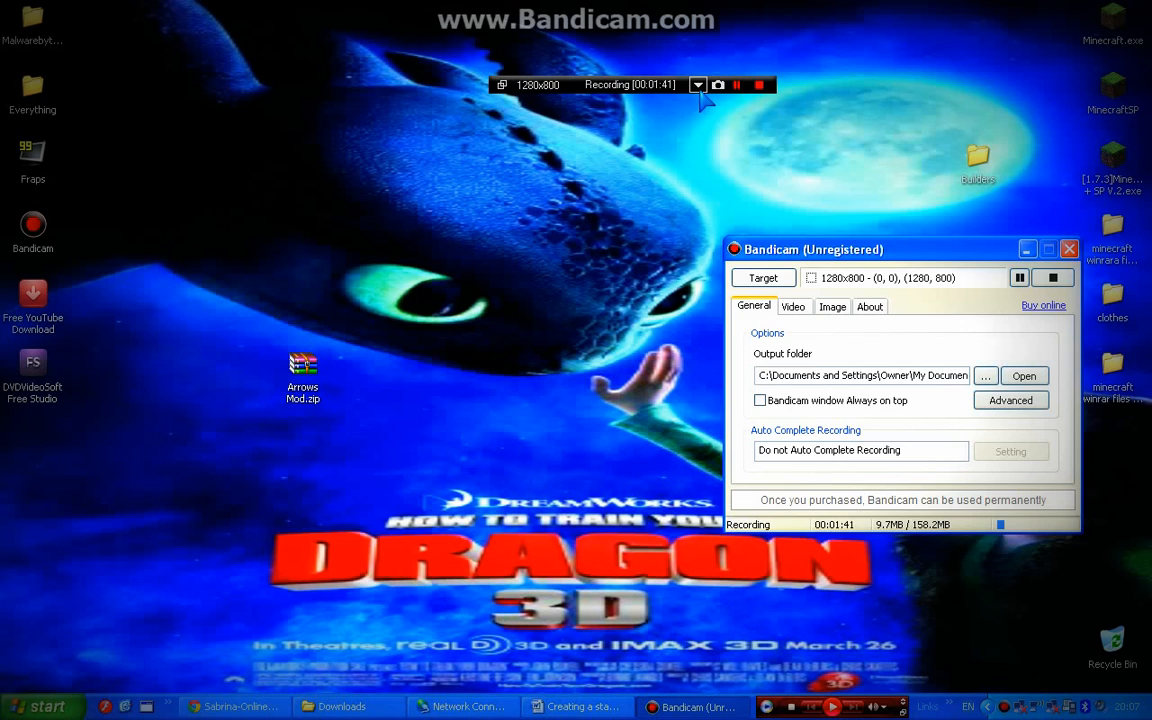
pyautogui.click(720, 84)
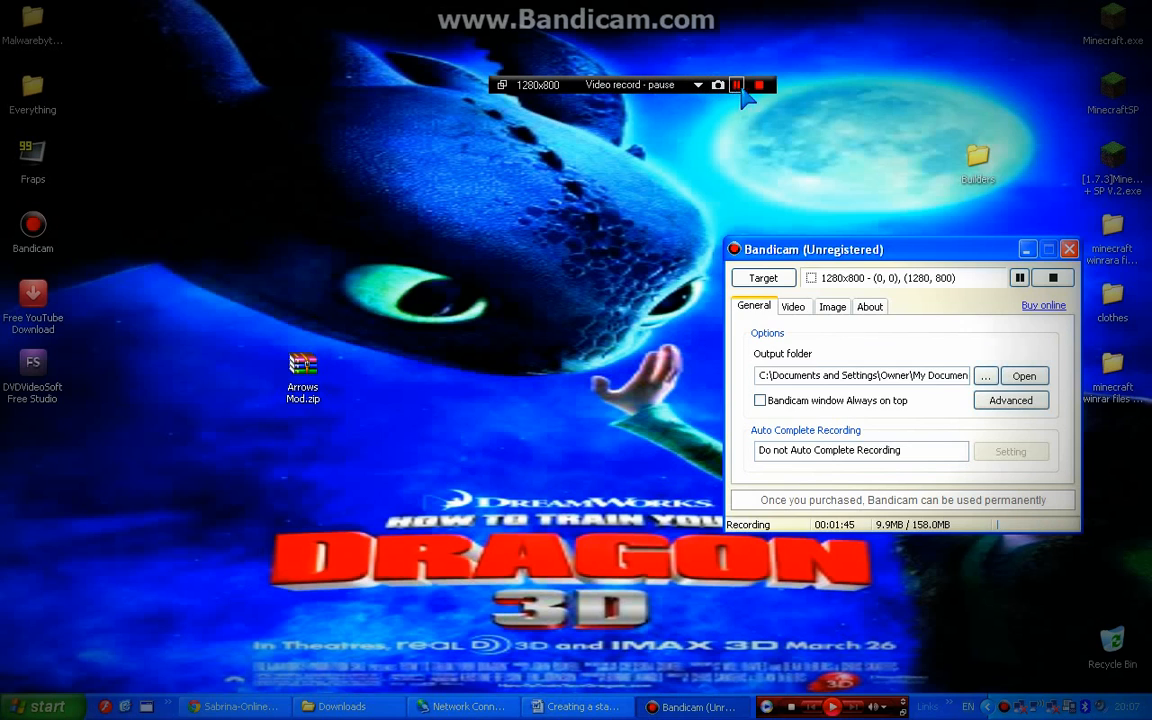
pyautogui.click(736, 84)
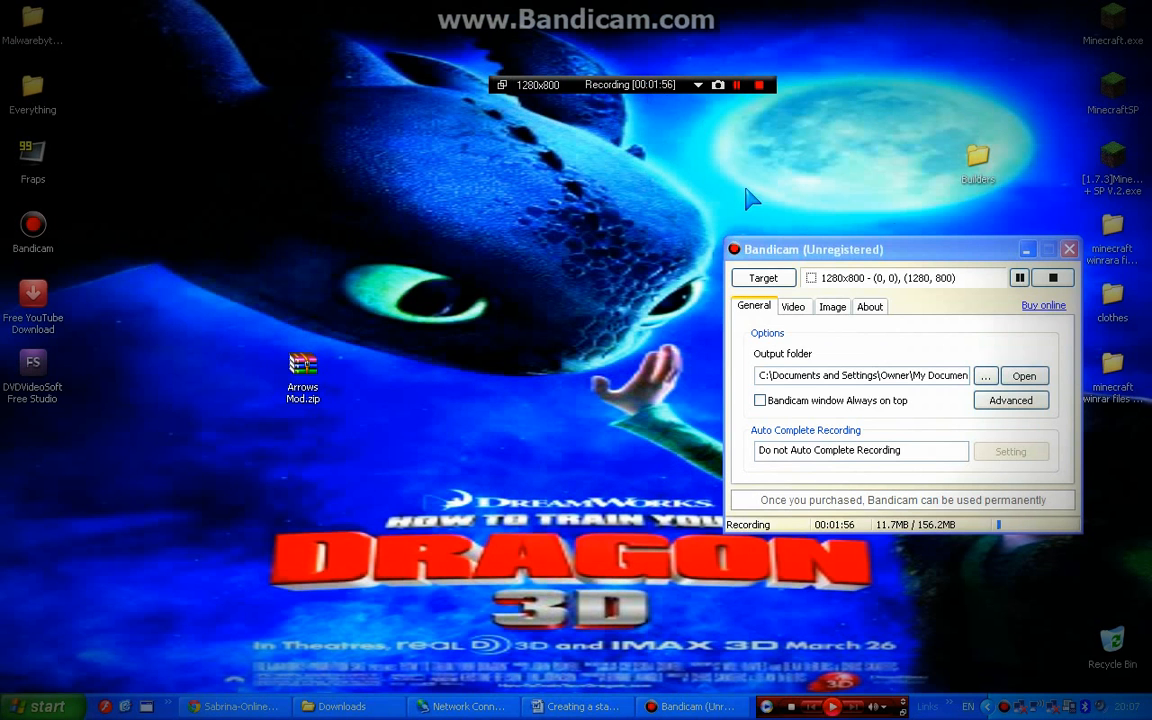
pyautogui.moveTo(812, 248); pyautogui.dragTo(578, 148)
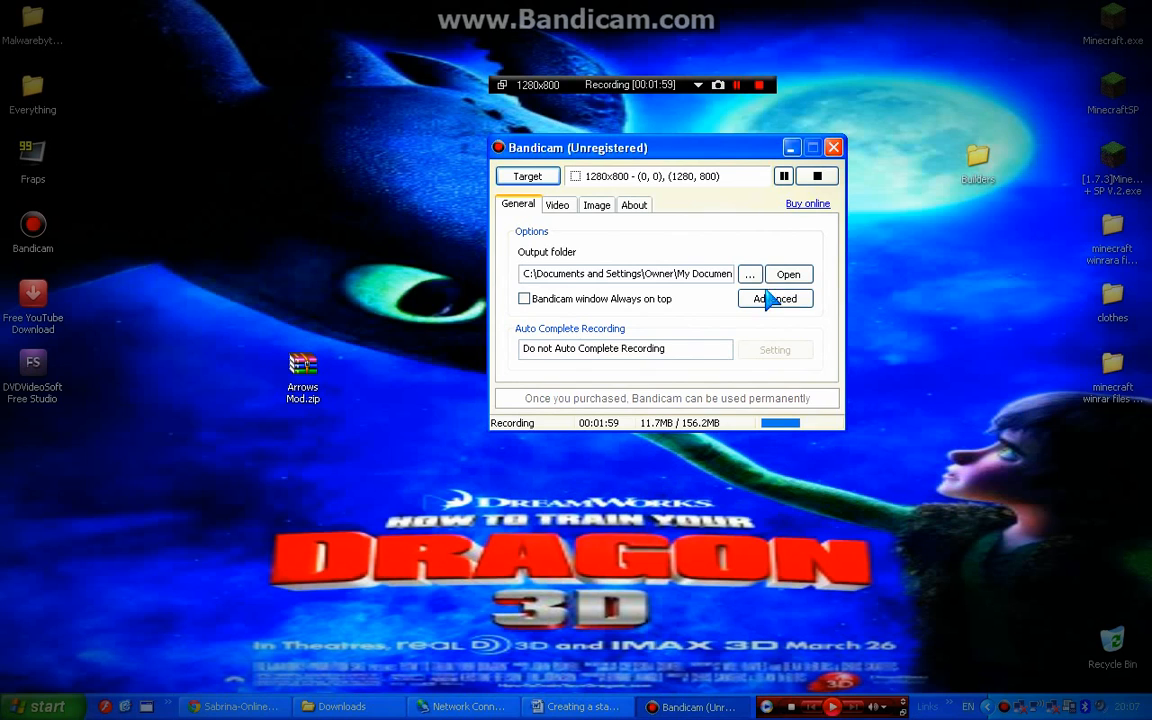
pyautogui.moveTo(792, 204)
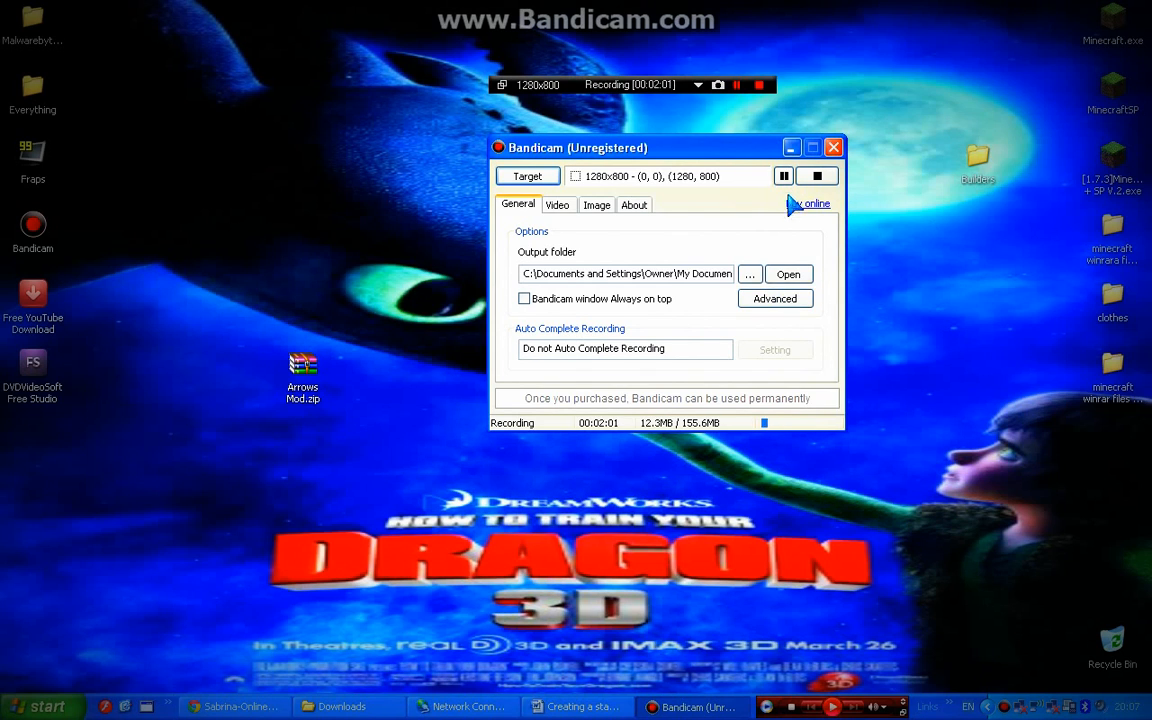